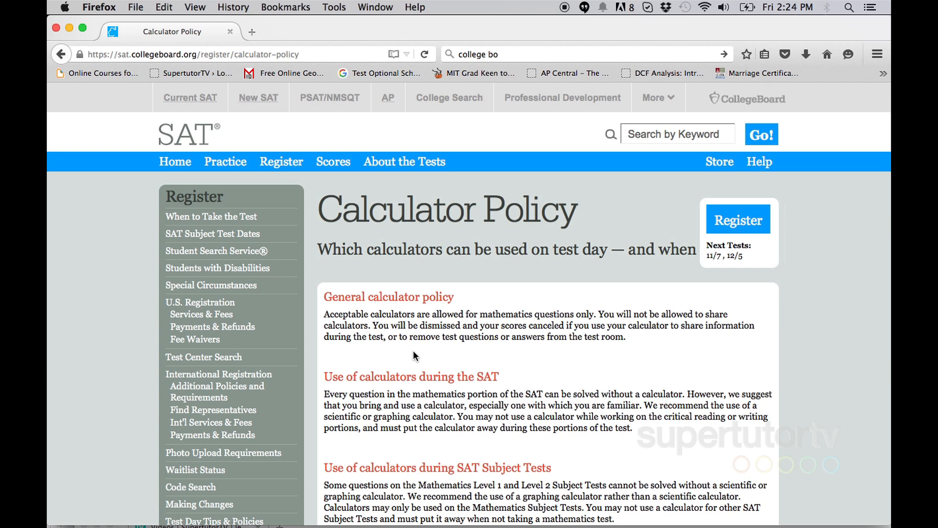
- Read down the ACT calculator policy page and follow its 'computer algebra system functionality' FAQ link
scroll(down, 3)
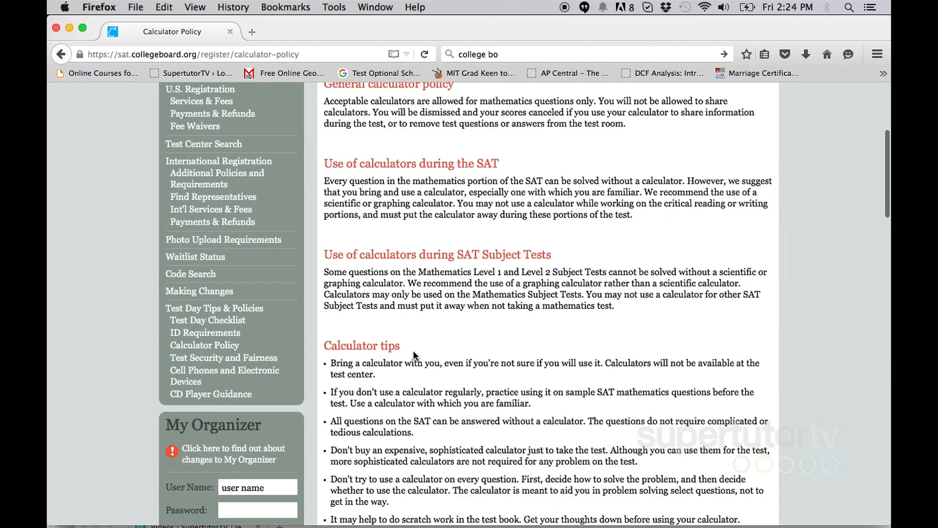
scroll(down, 3)
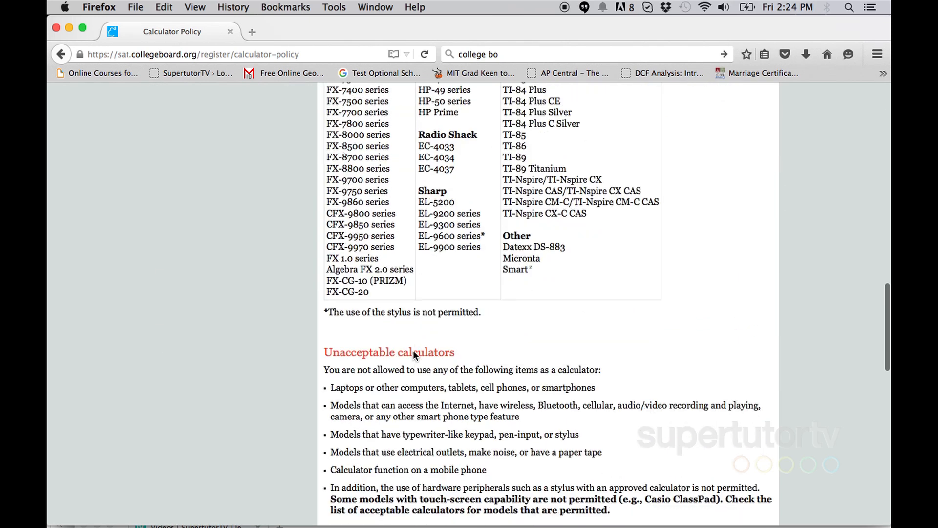
scroll(down, 3)
text(act calculator page)
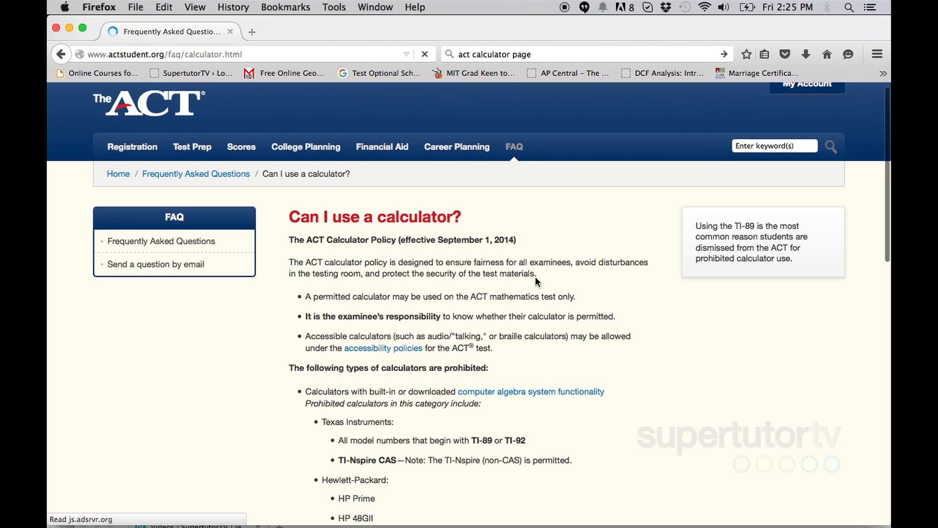
scroll(down, 3)
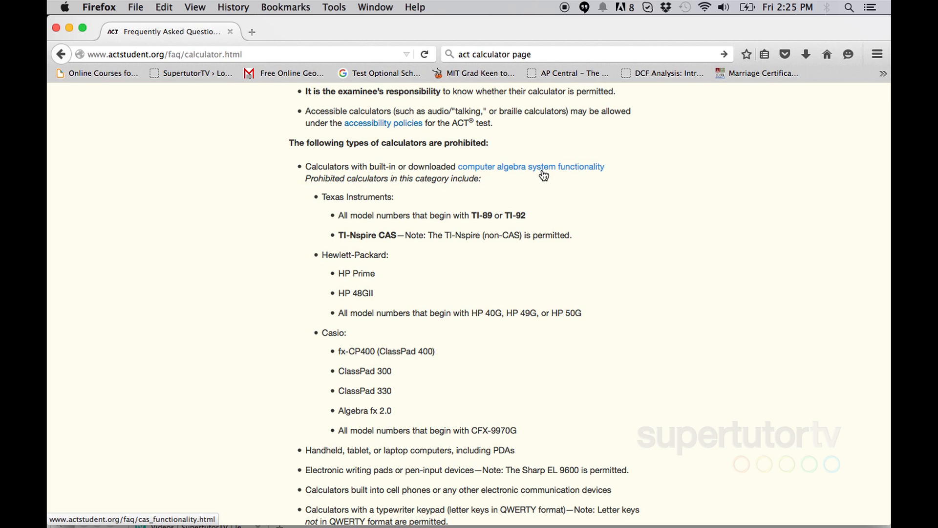
click(540, 168)
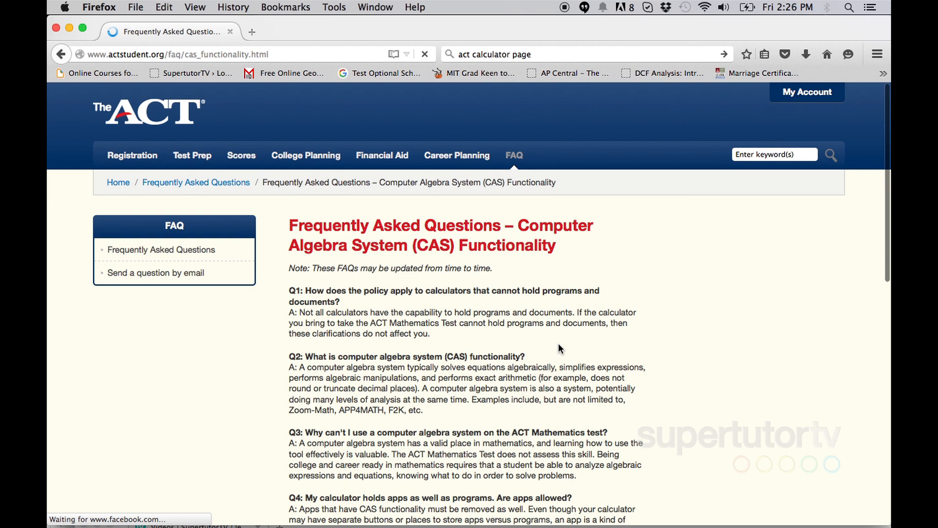
scroll(down, 3)
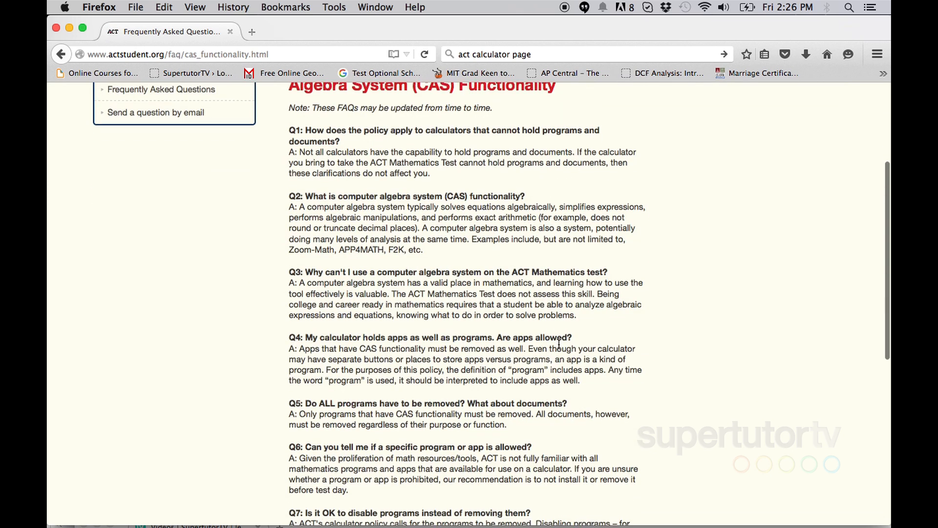
scroll(down, 3)
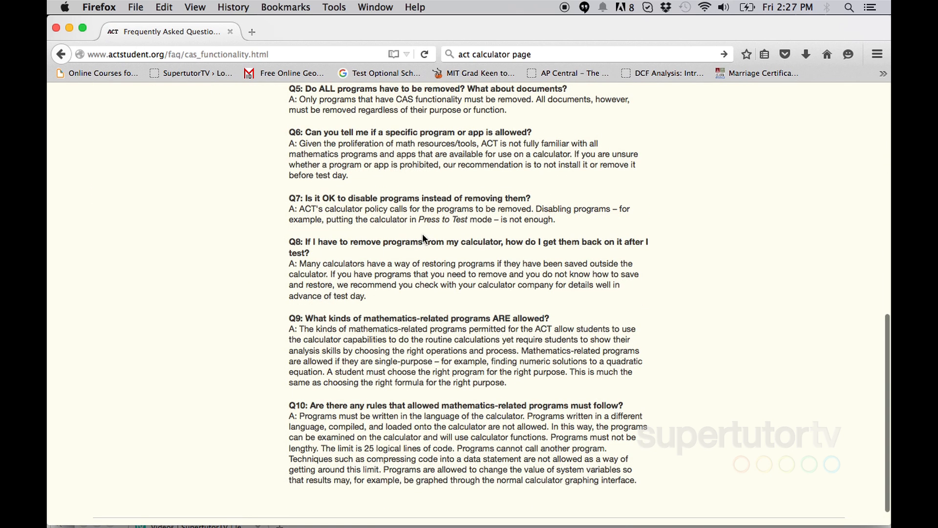
scroll(down, 3)
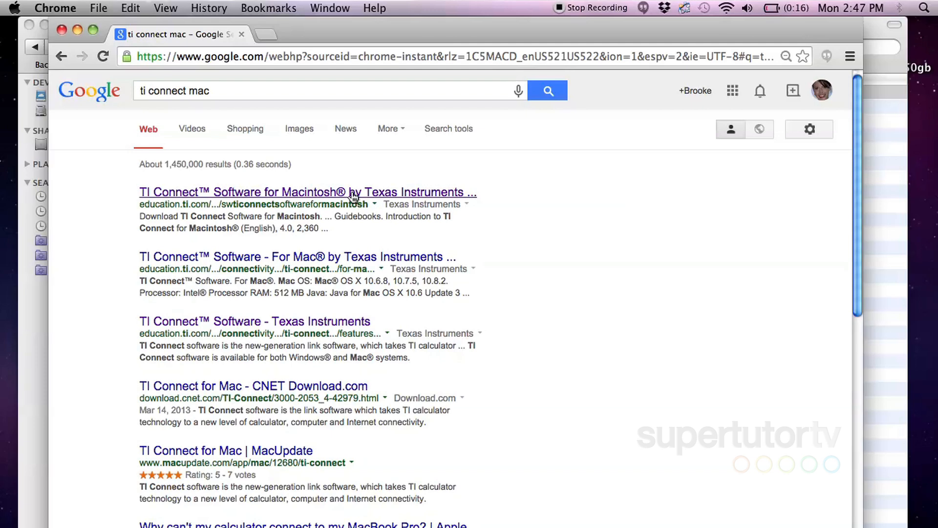
- Download TI Connect for Macintosh from the Texas Instruments Education site, continuing as a guest
click(307, 192)
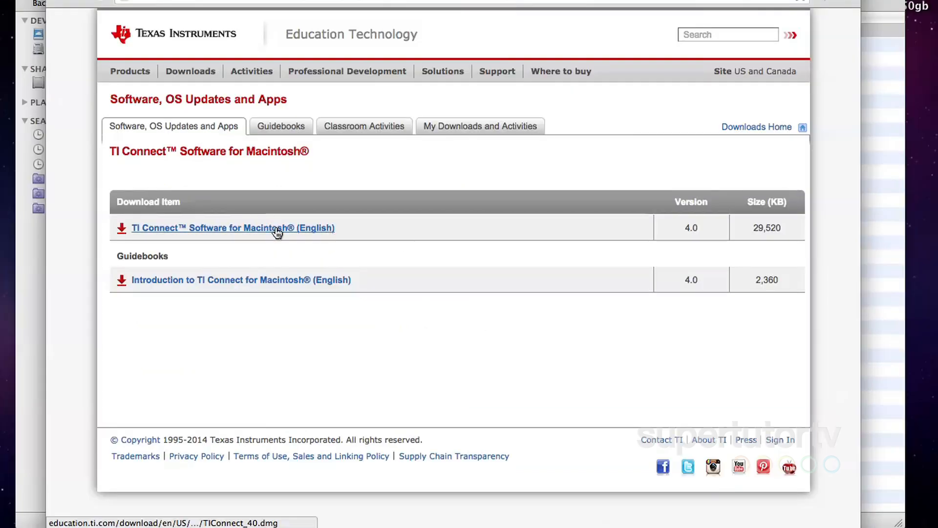
click(233, 228)
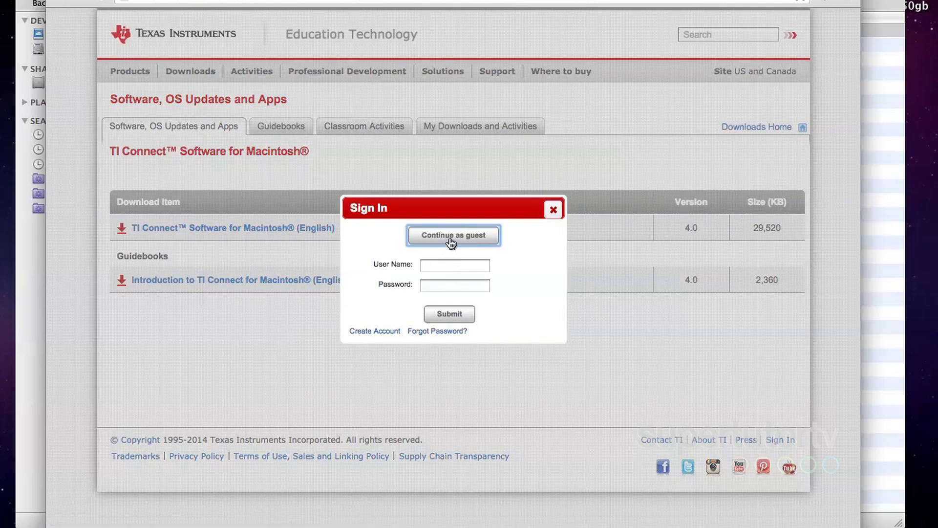
click(454, 235)
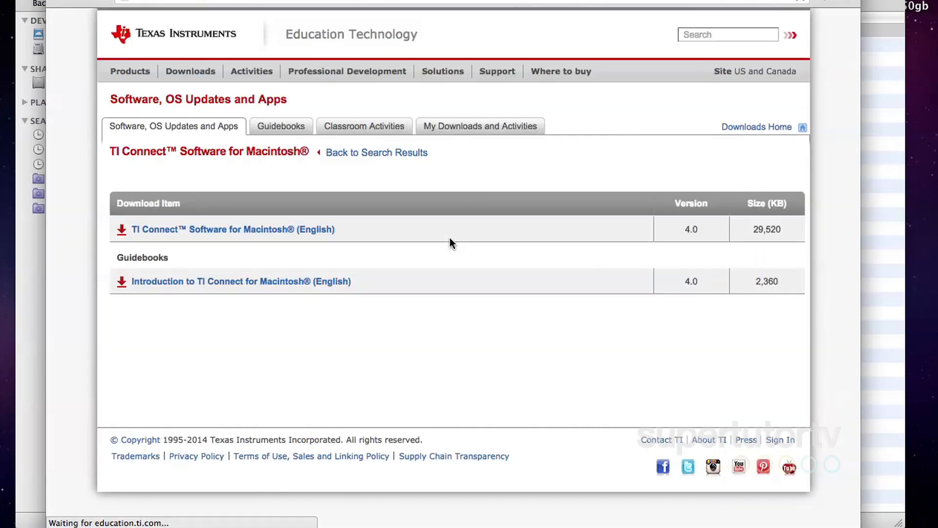
click(231, 229)
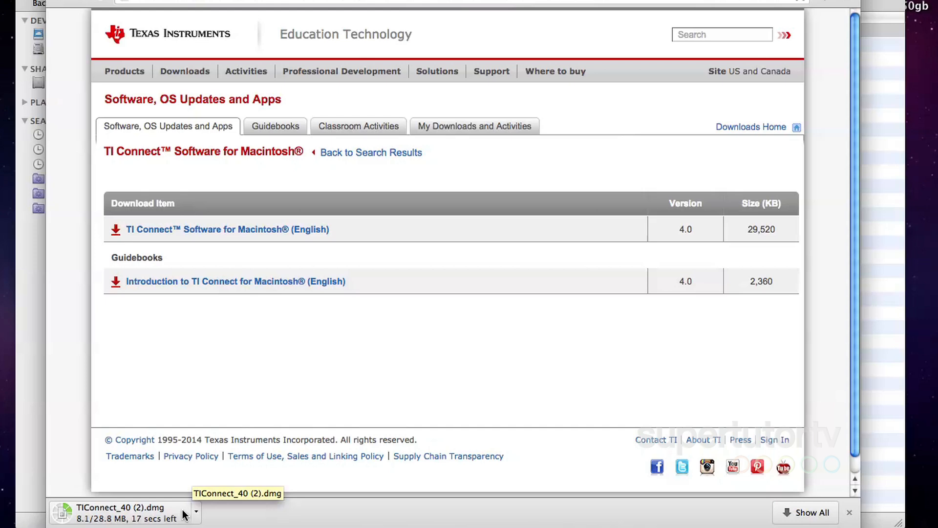
- Reveal the downloaded TI Connect installer in Finder from the browser's download menu
click(197, 525)
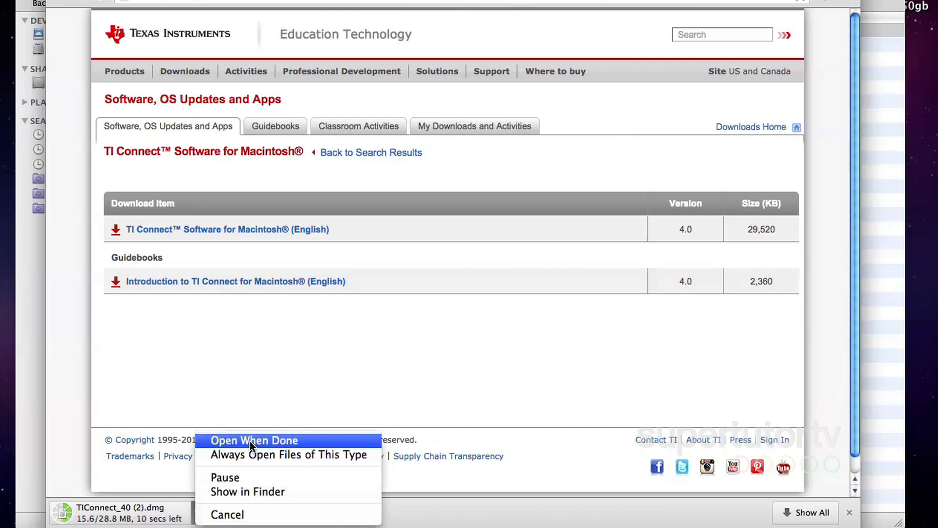
mouse_move(260, 491)
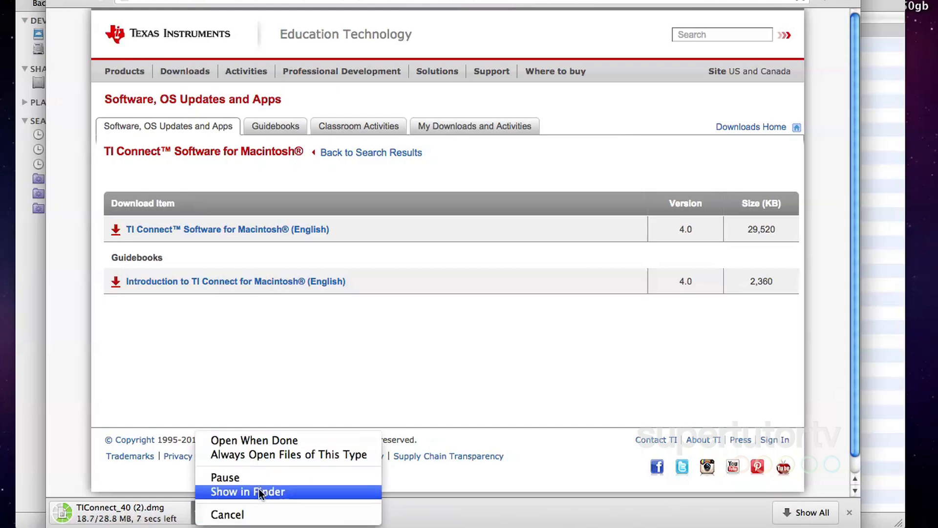
click(247, 491)
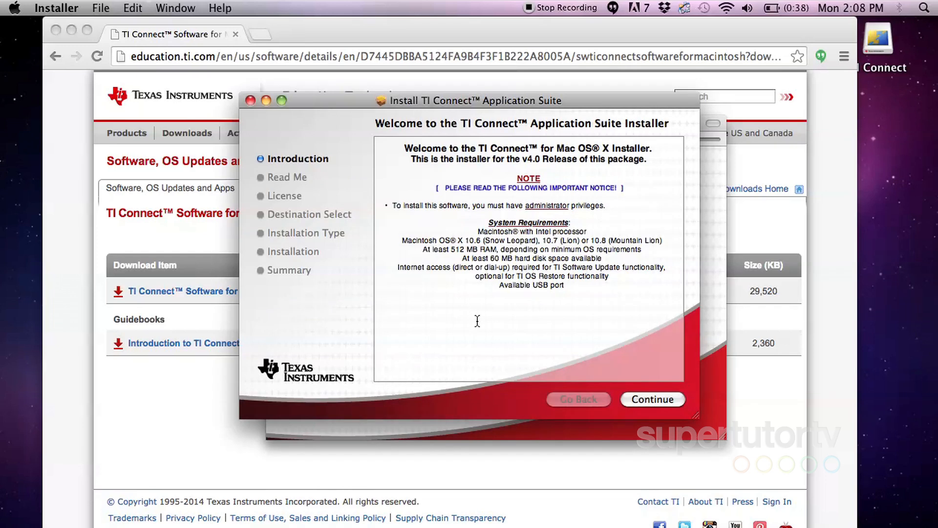
- Accept the TI Connect license and authorize installation with the administrator password
click(653, 398)
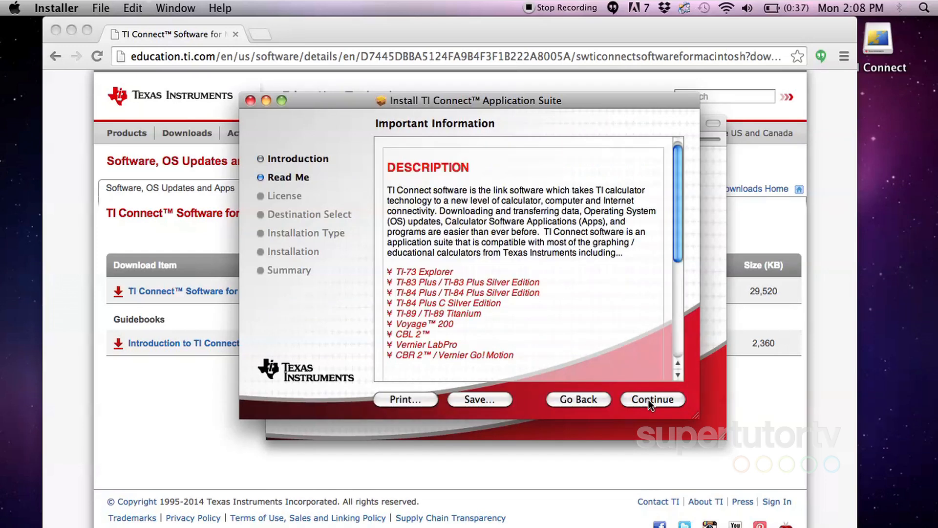
click(653, 399)
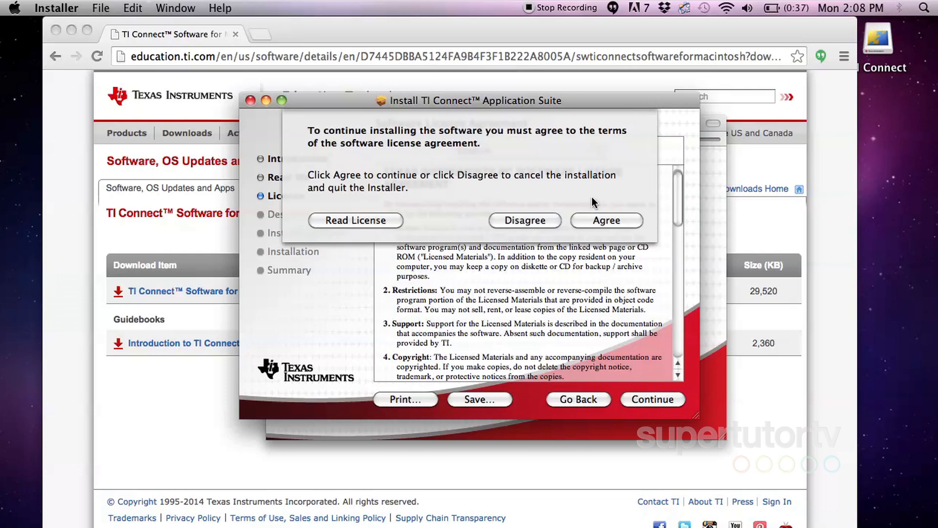
click(606, 220)
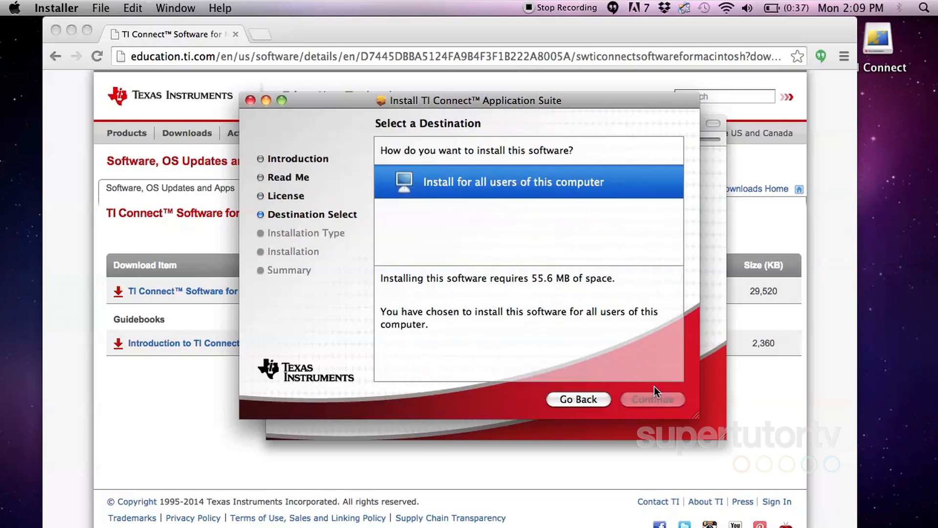
mouse_move(554, 183)
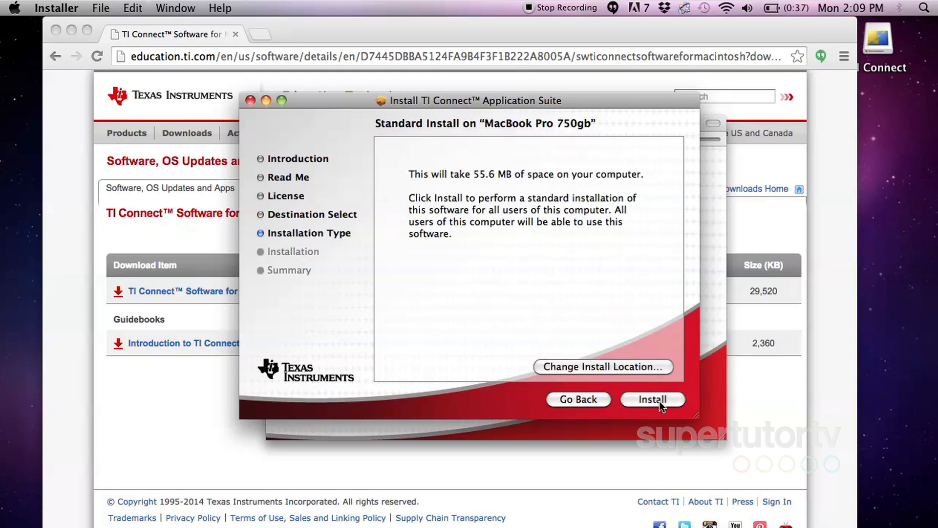
click(653, 399)
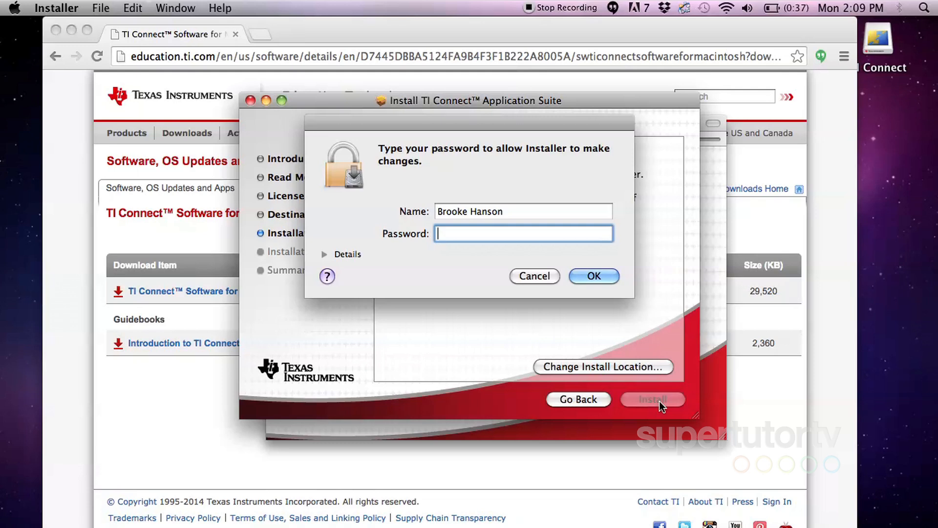
text(•••••)
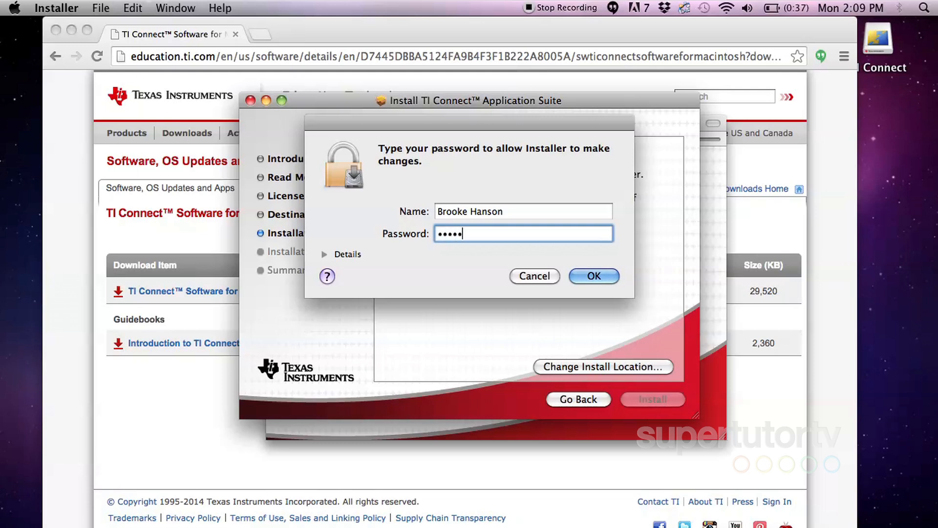
click(594, 276)
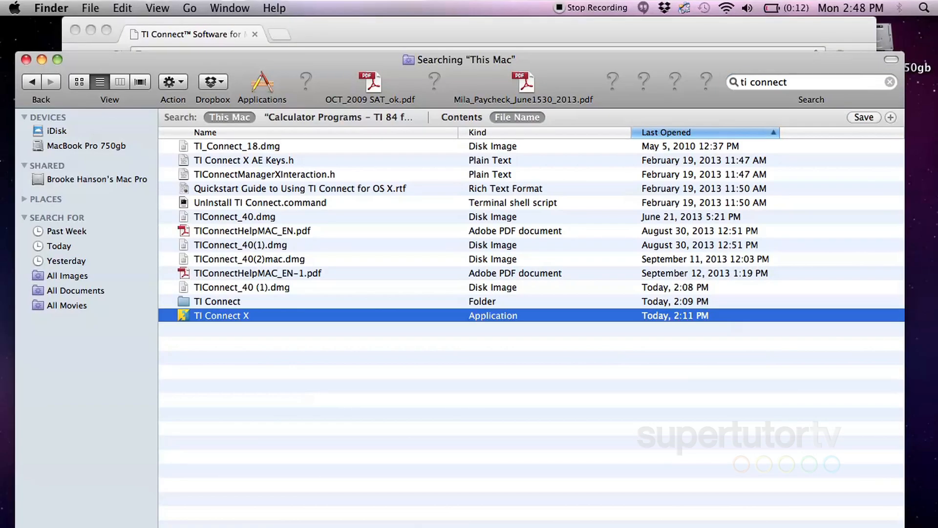
- Launch TI Connect X from Finder and choose TI Device Explorer
double_click(221, 314)
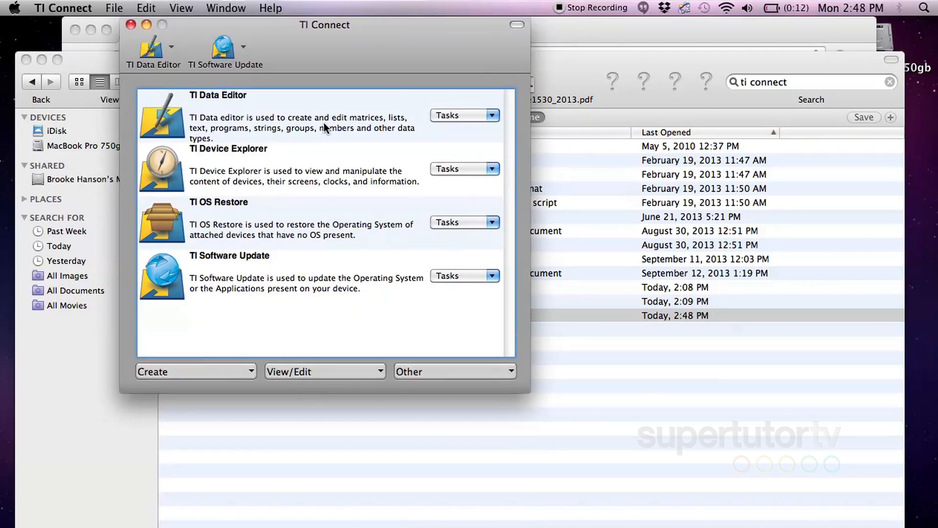
click(308, 176)
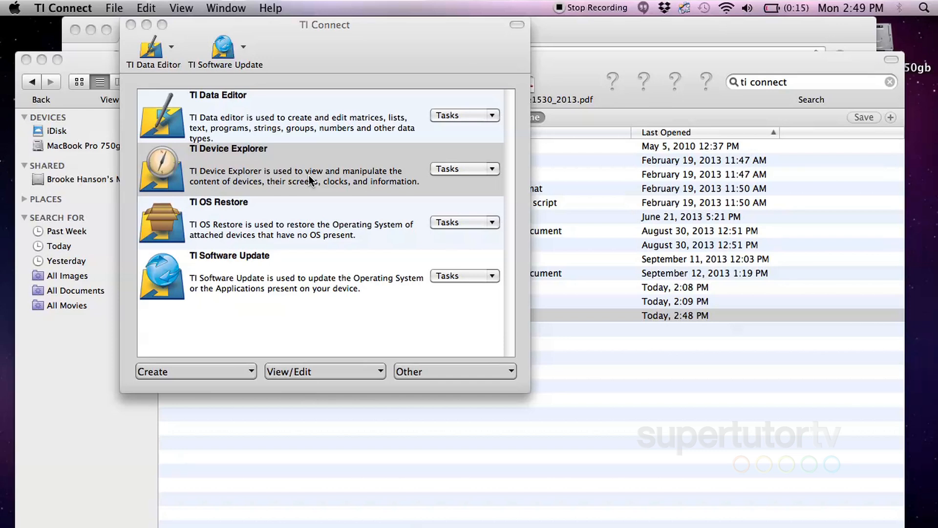
mouse_move(320, 62)
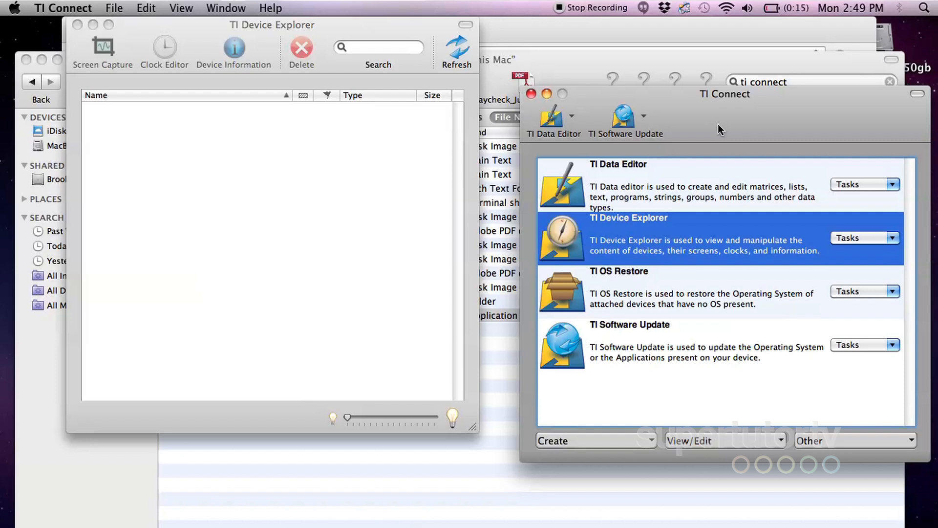
mouse_move(432, 208)
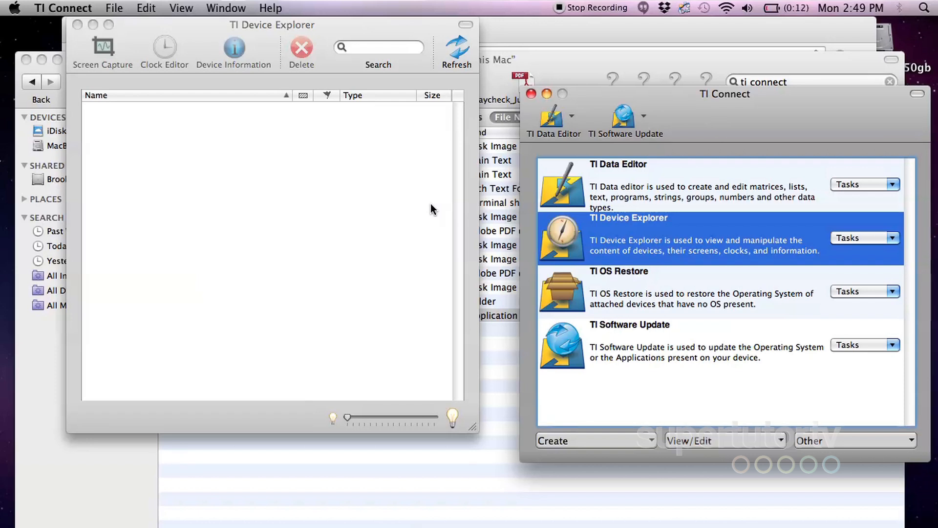
- Select the connected TI-84 Plus C Silver Edition and browse its stored programs such as ALGEBRA
click(456, 44)
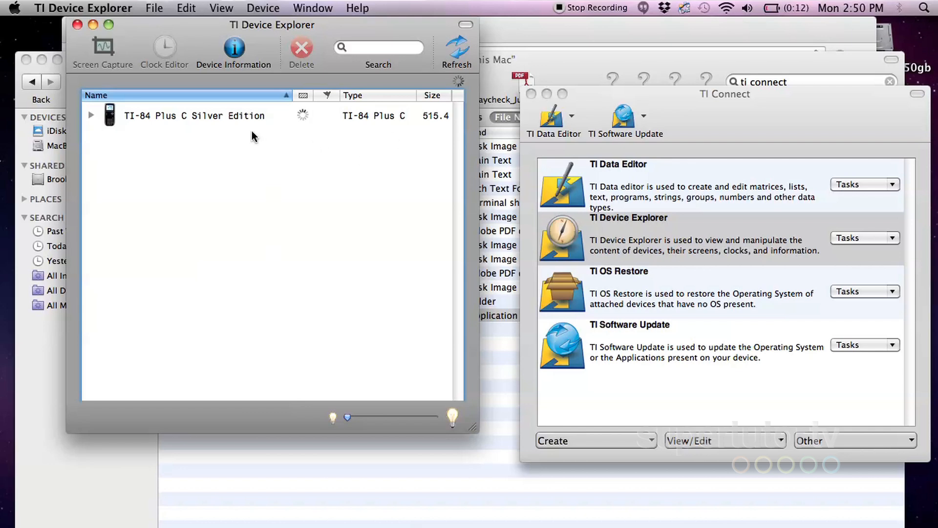
click(91, 115)
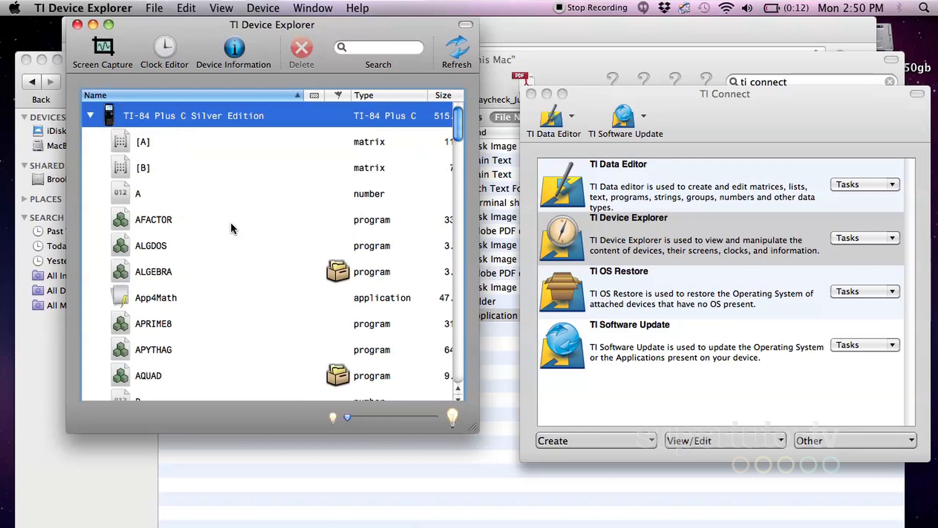
click(153, 272)
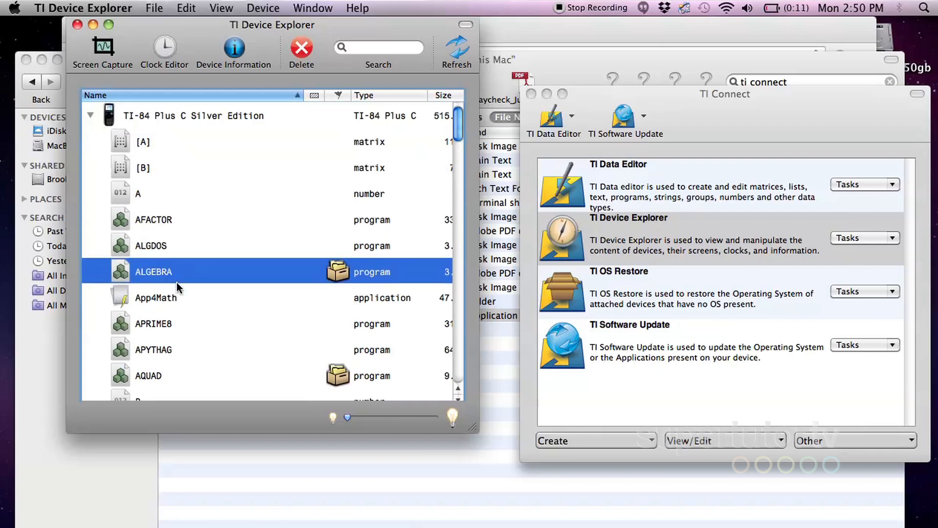
click(154, 323)
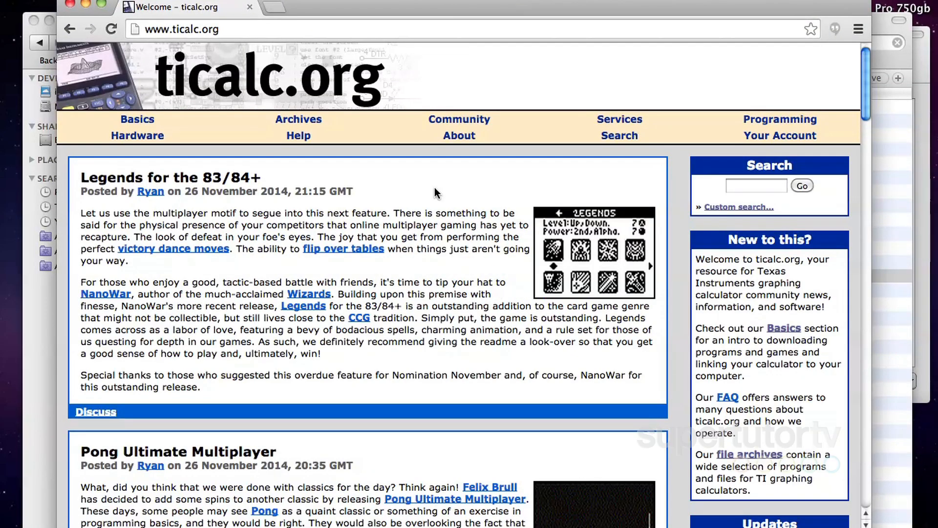
- Go to the Archives section of ticalc.org
click(298, 119)
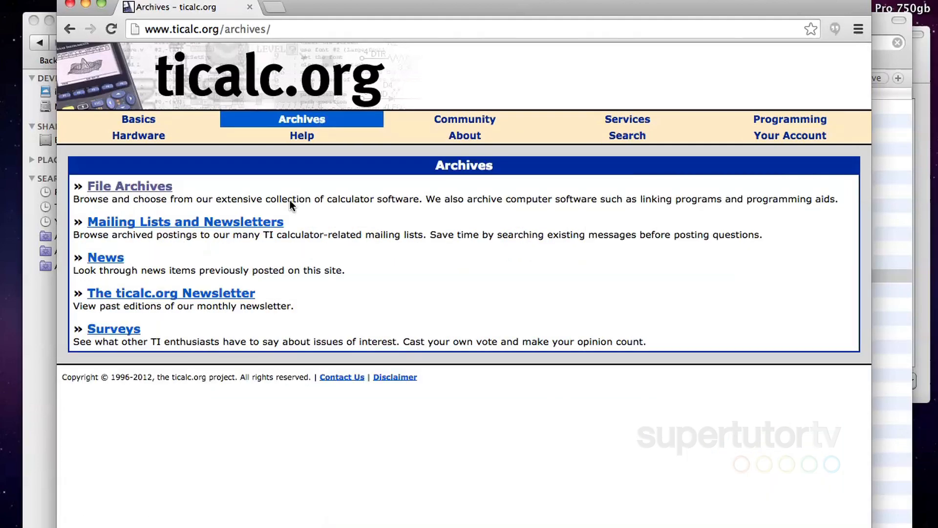
- Enter the File Archives root and bring the calculator model folder list into view
click(129, 186)
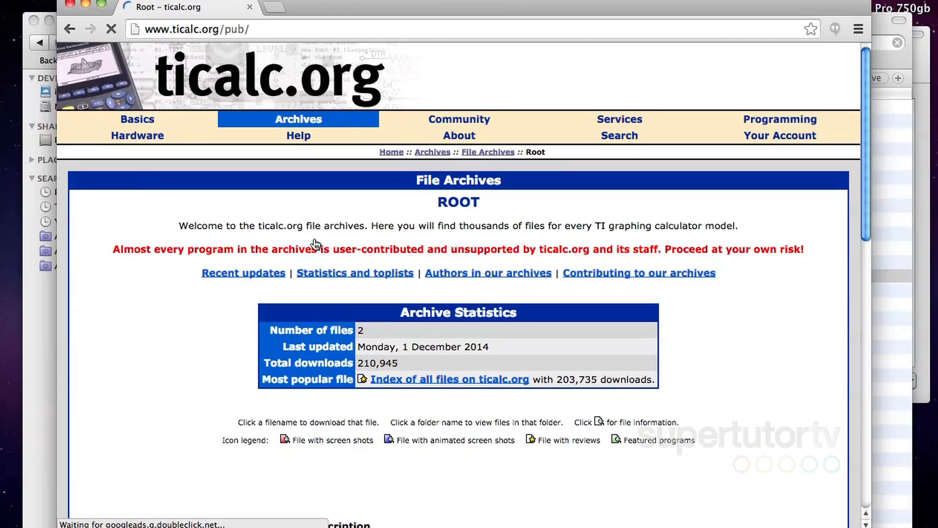
scroll(down, 3)
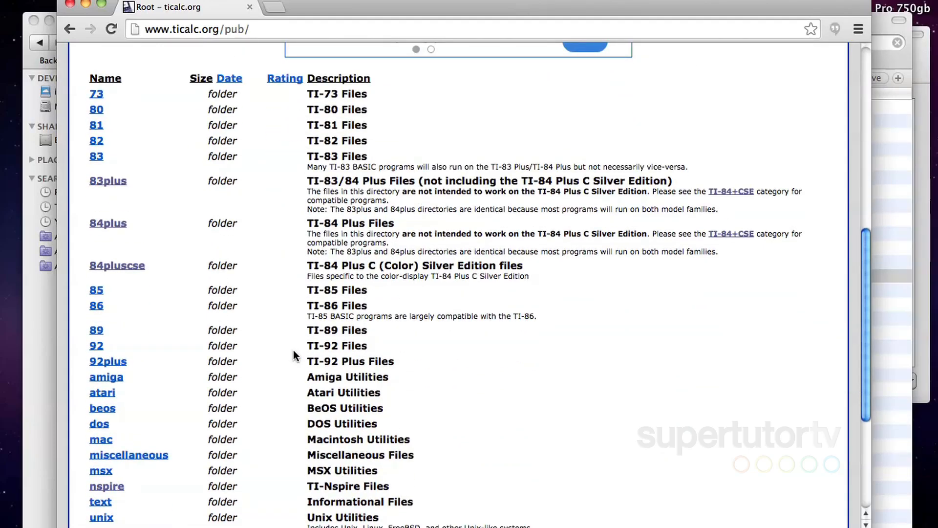
mouse_move(199, 262)
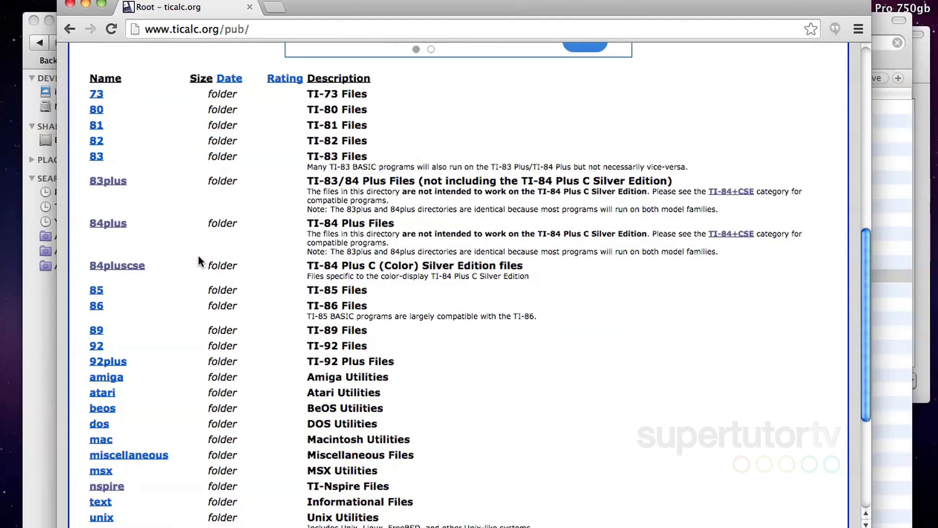
mouse_move(132, 271)
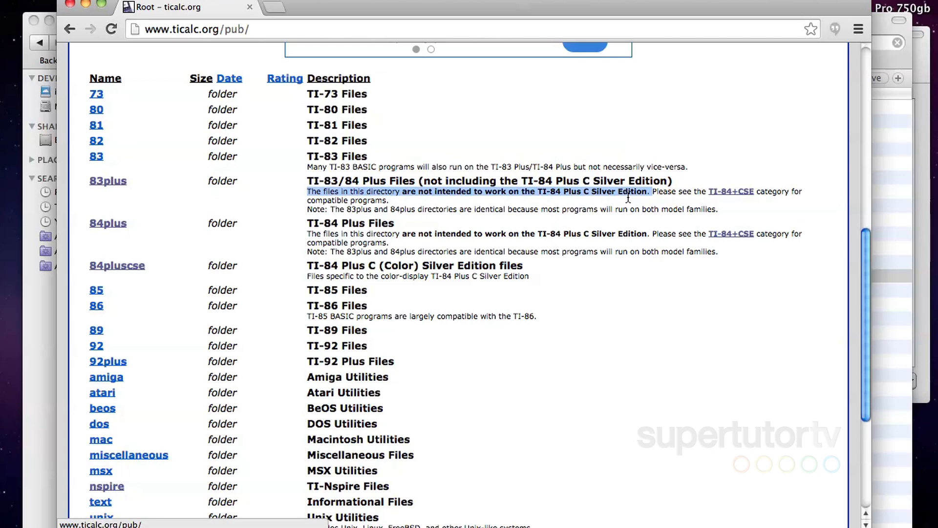
mouse_move(477, 237)
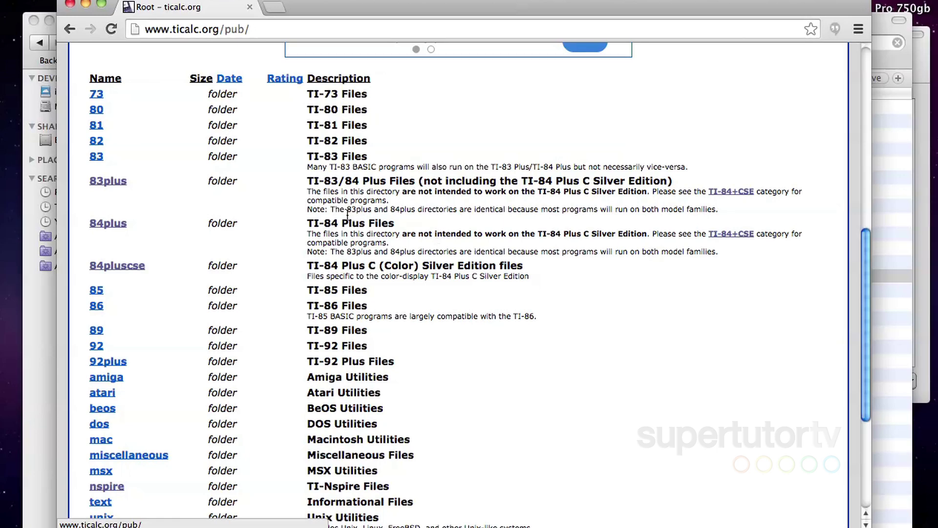
- Navigate into the 84plus folder and then its BASIC programs folder
click(107, 223)
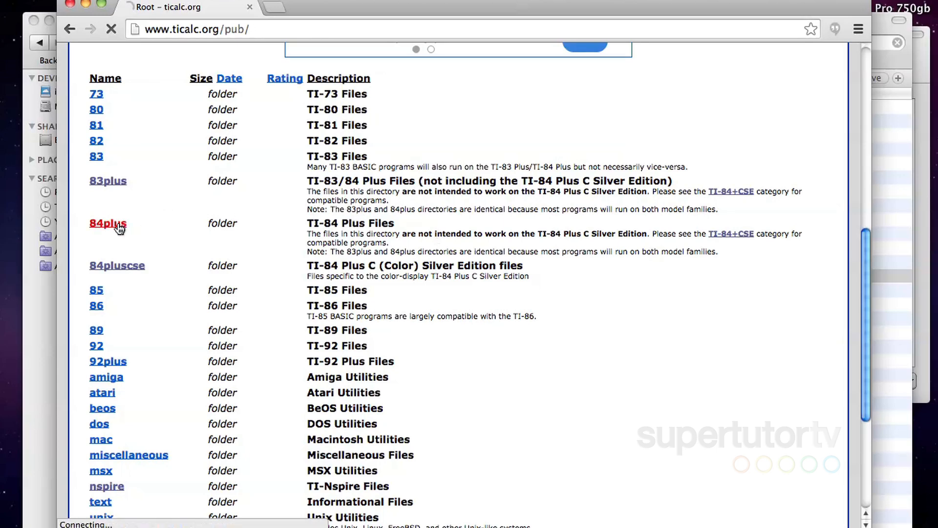
click(107, 223)
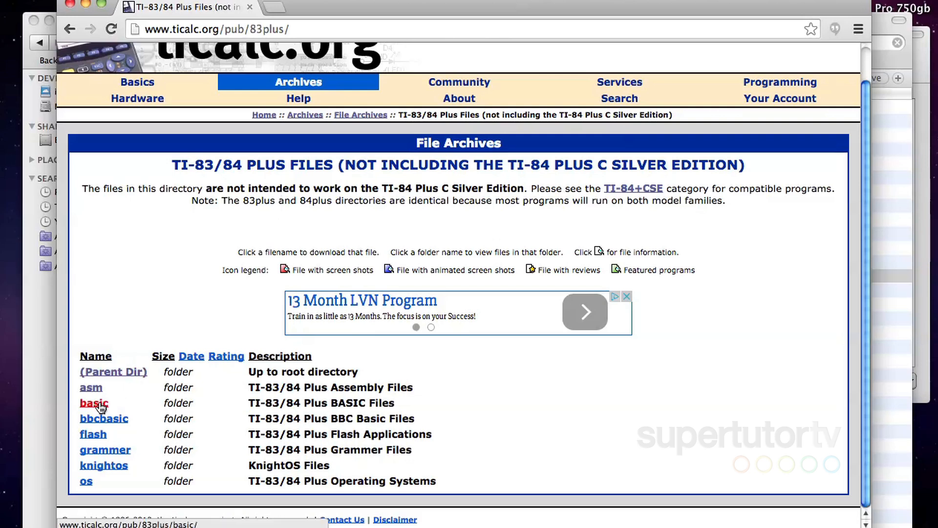
mouse_move(98, 415)
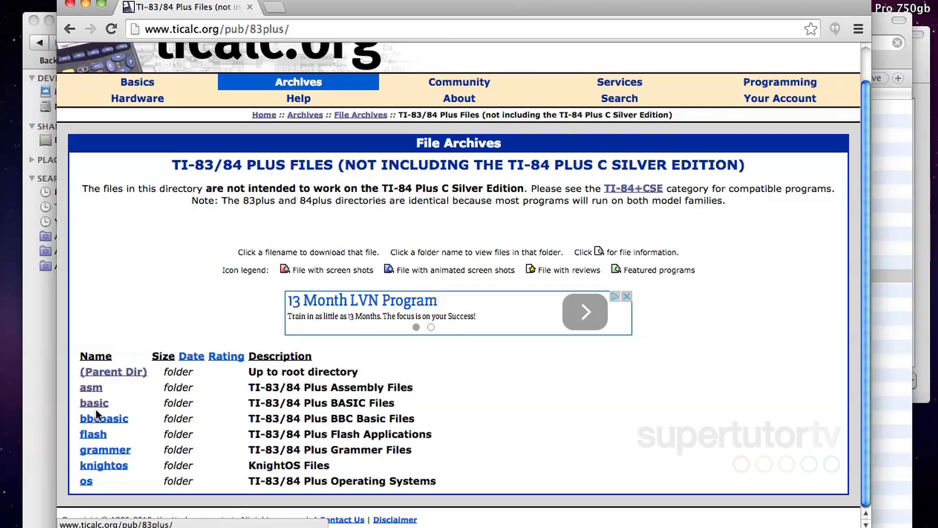
click(93, 434)
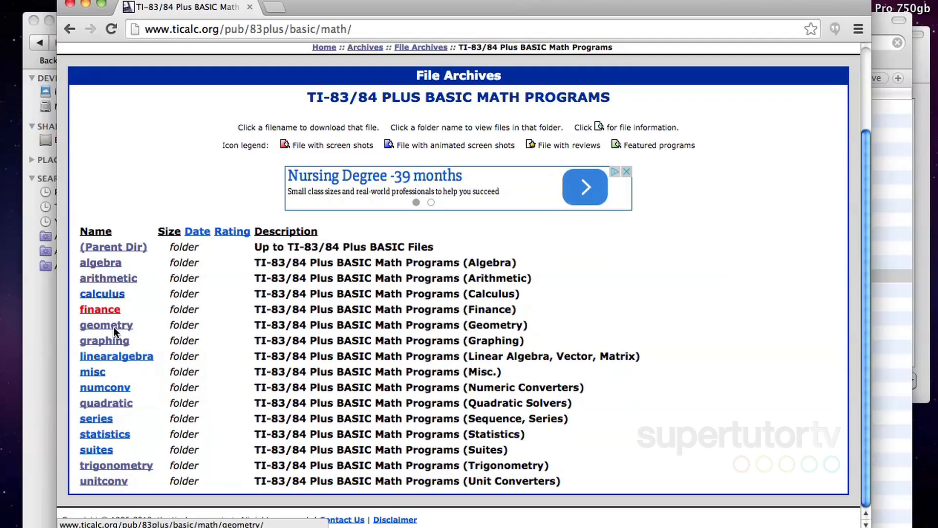
mouse_move(123, 412)
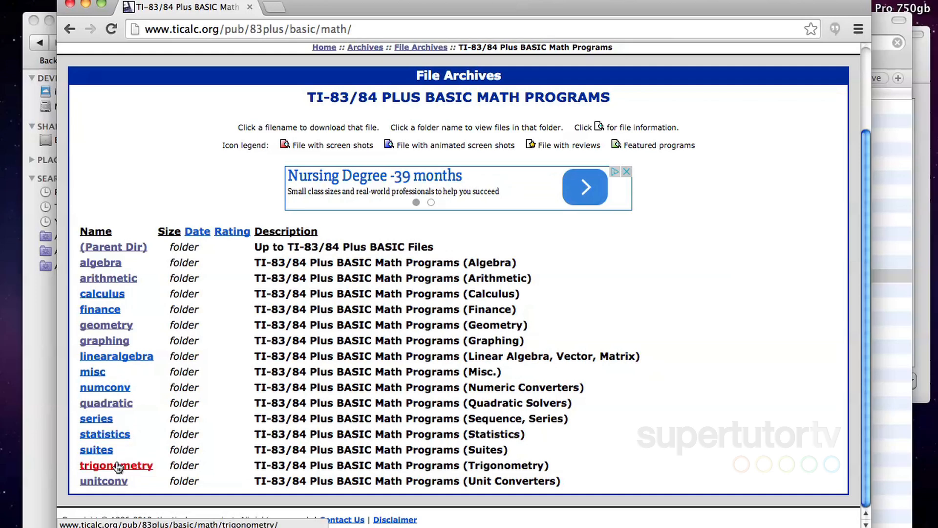
- In the geometry folder, download distanceslope.zip and bring up its download options
click(106, 325)
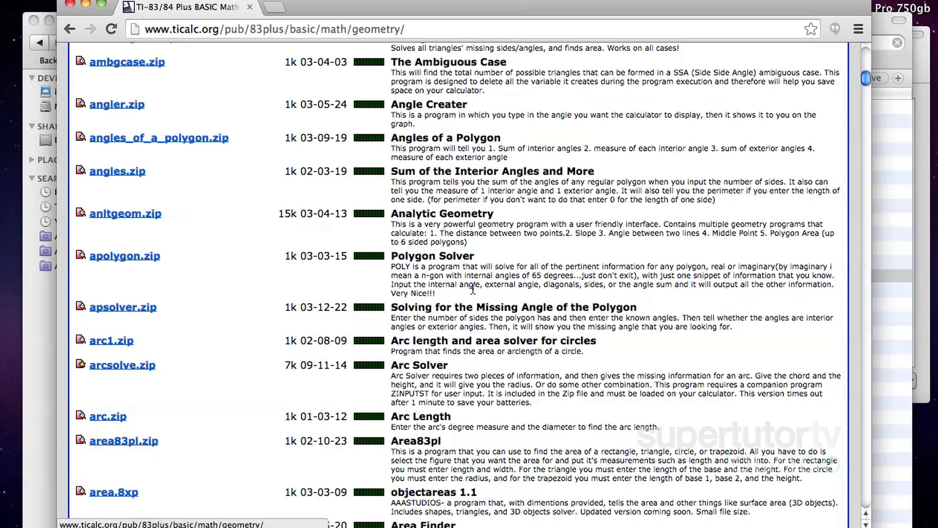
mouse_move(469, 278)
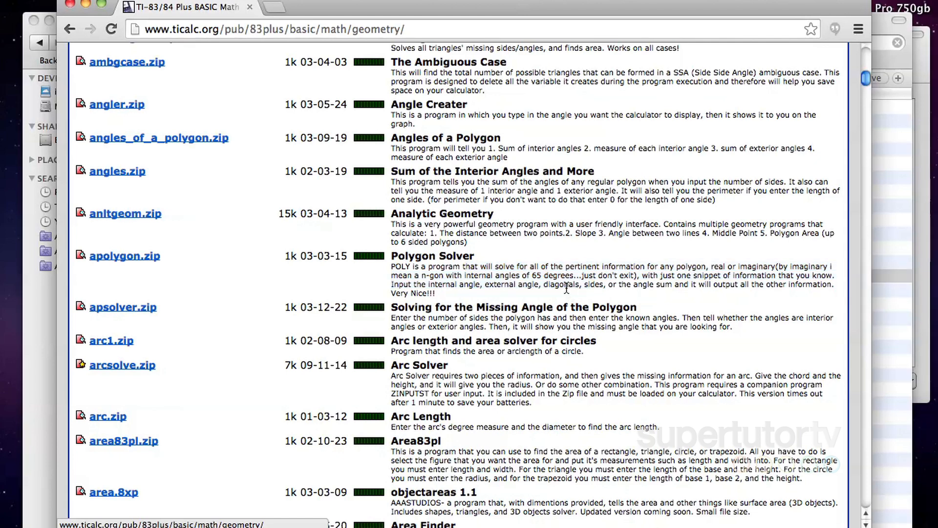
mouse_move(639, 275)
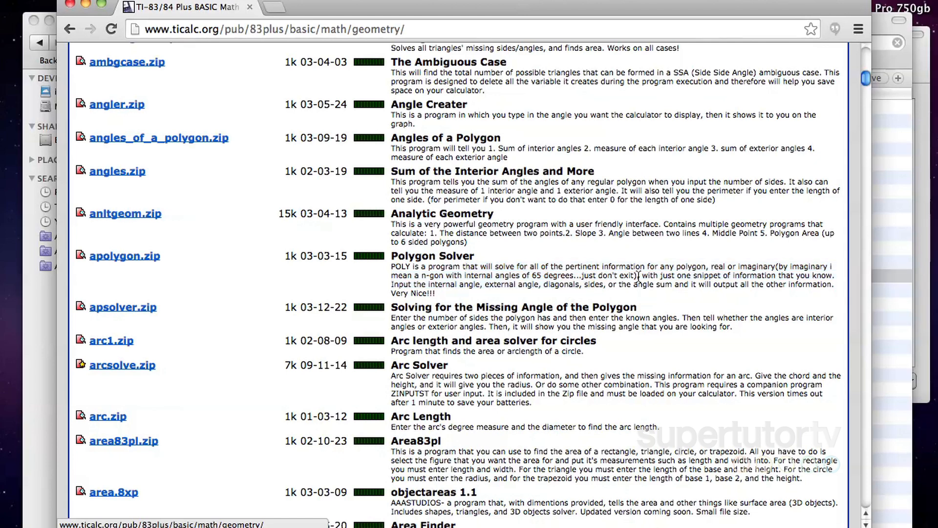
mouse_move(637, 295)
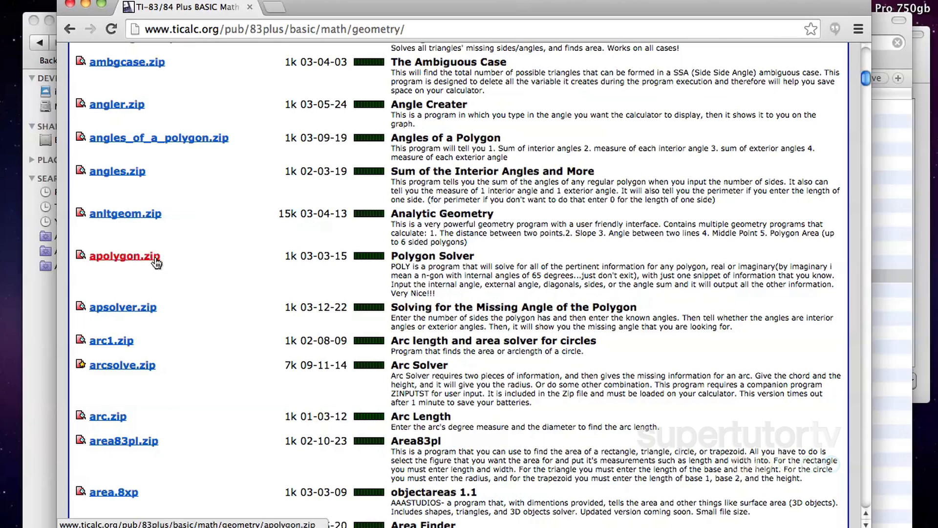
scroll(down, 3)
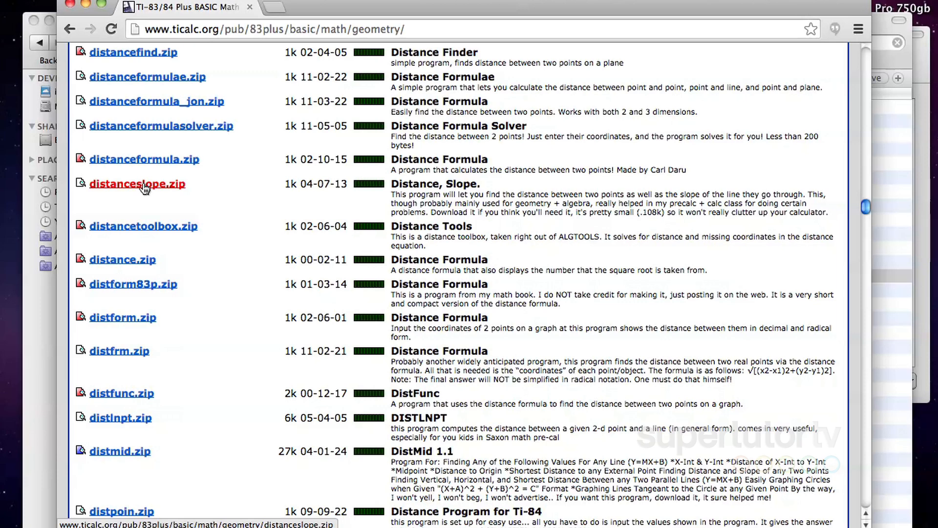
click(137, 184)
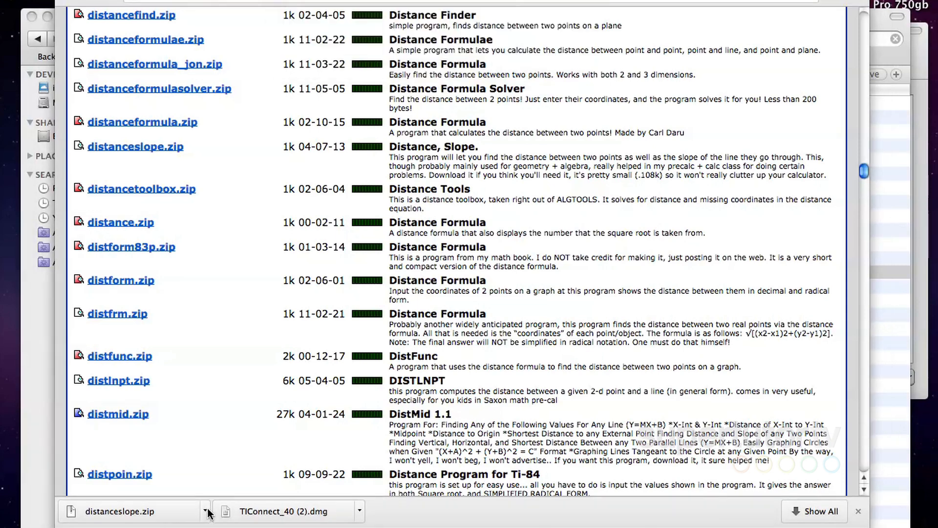
click(205, 511)
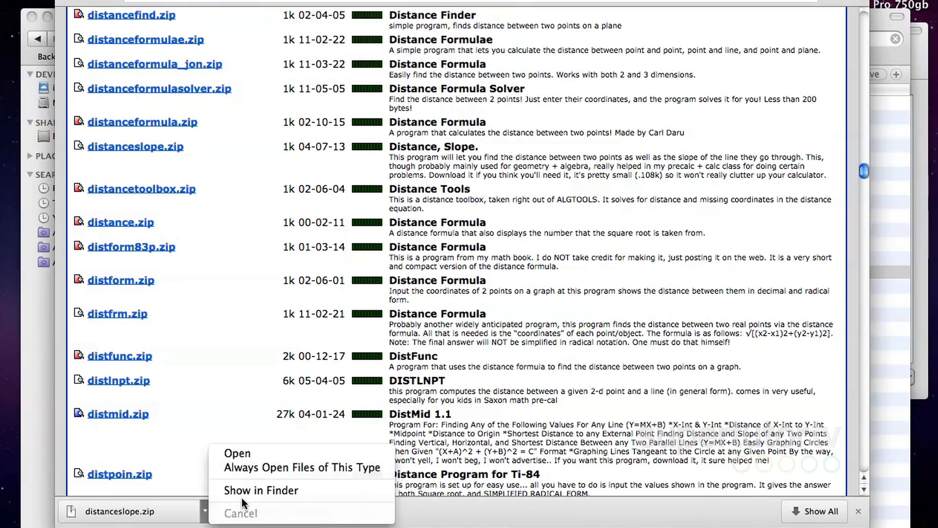
- Show distanceslope.zip in Finder's Downloads folder and drag it within the window
click(261, 490)
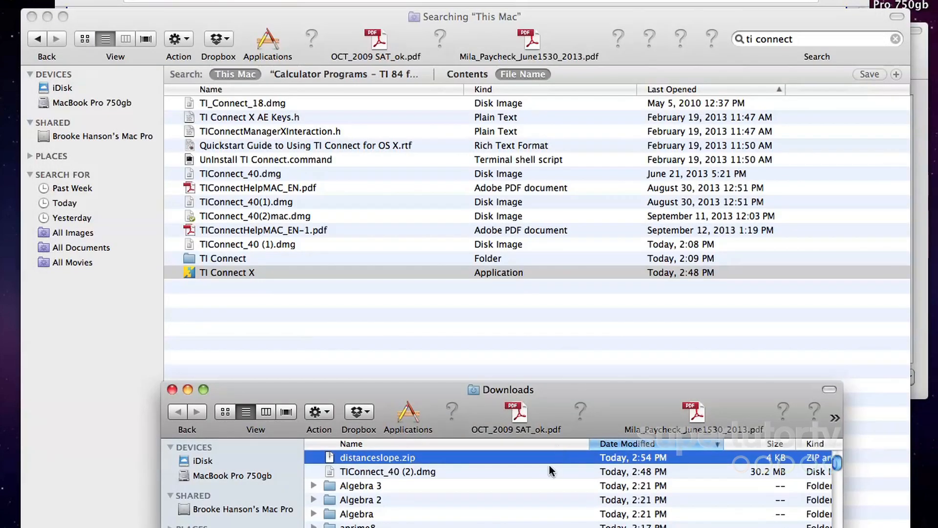
drag(505, 390, 506, 242)
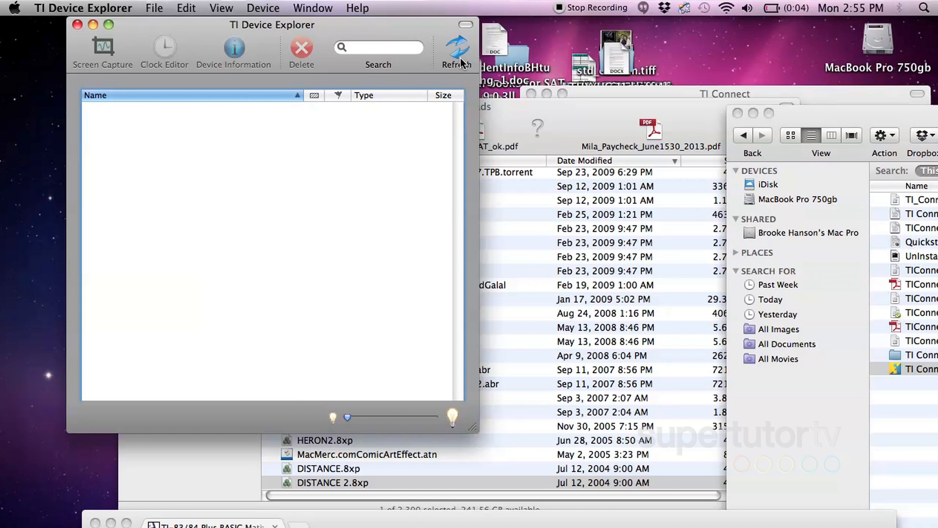
- Refresh TI Device Explorer and dismiss the 'could not communicate with device' warning
click(455, 41)
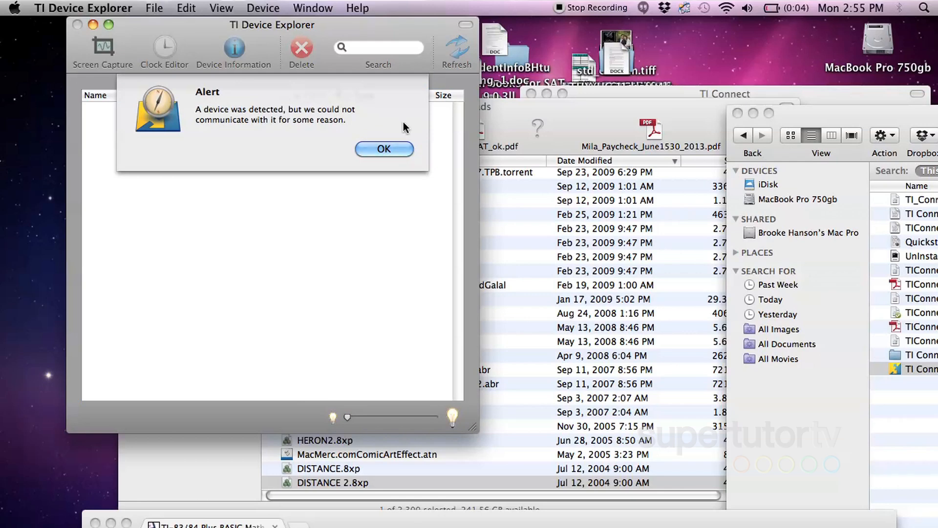
click(383, 149)
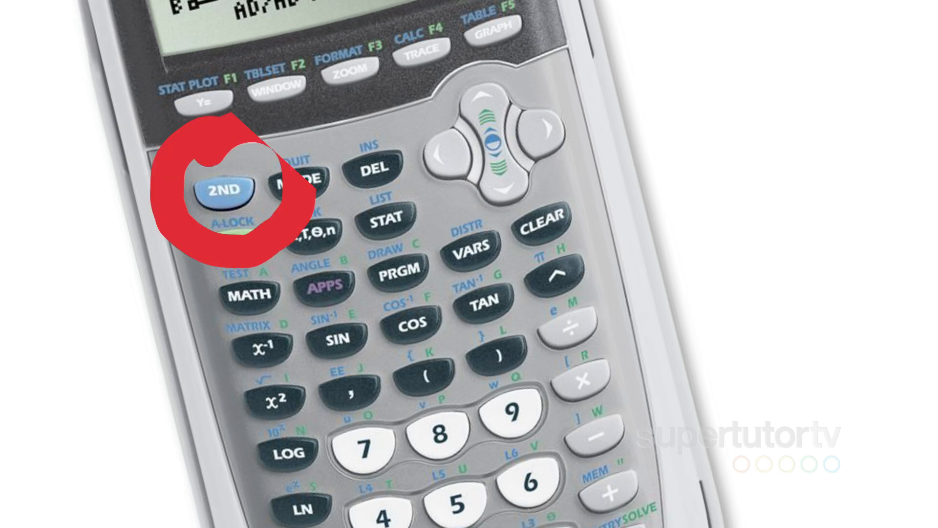
- Circle the CLEAR key on the calculator illustration and move down toward ENTER
click(542, 229)
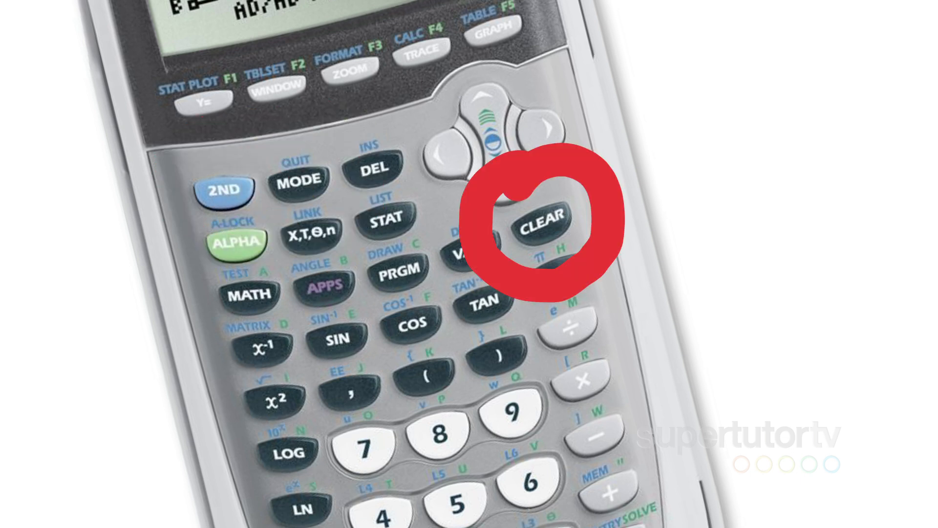
scroll(down, 3)
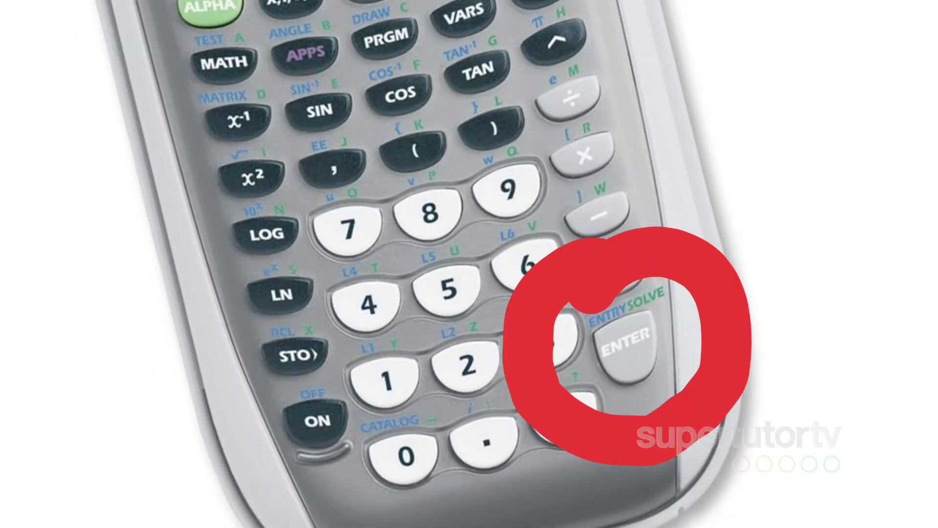